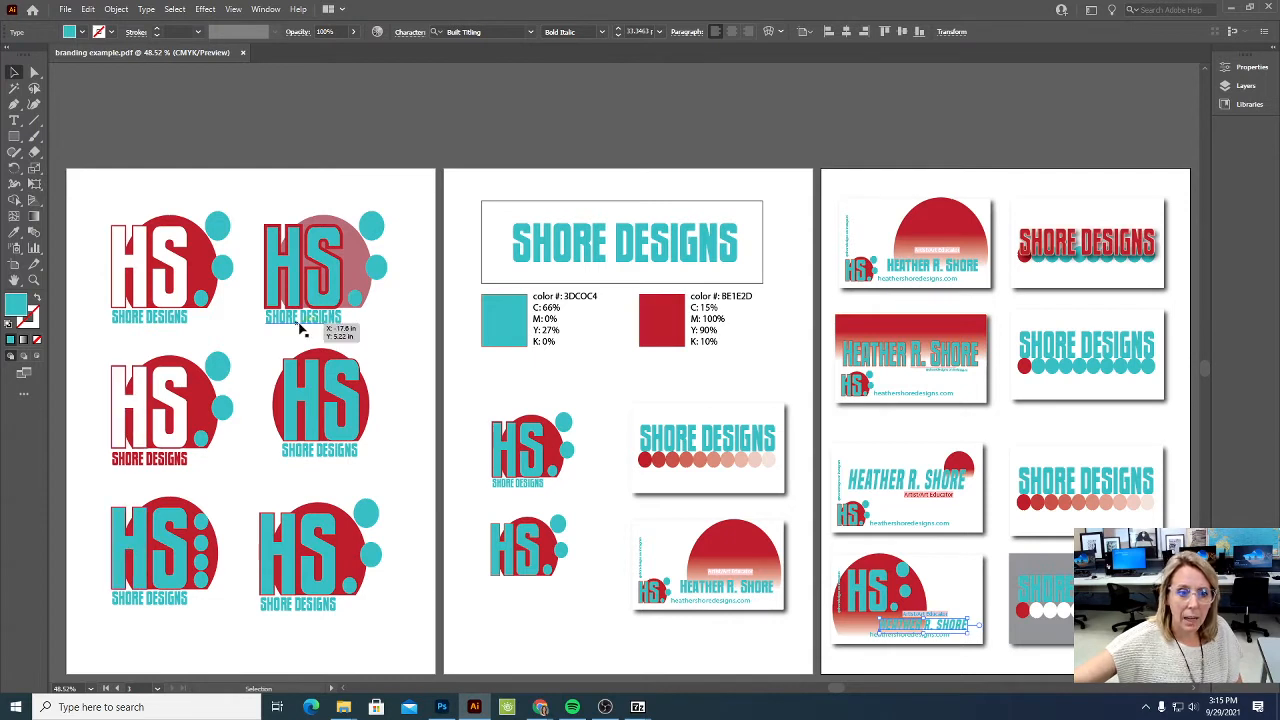
- Fill the first logo colour square with orange F4BE71 in the Color Picker
{"action": "left_click", "coordinate": [348, 52]}
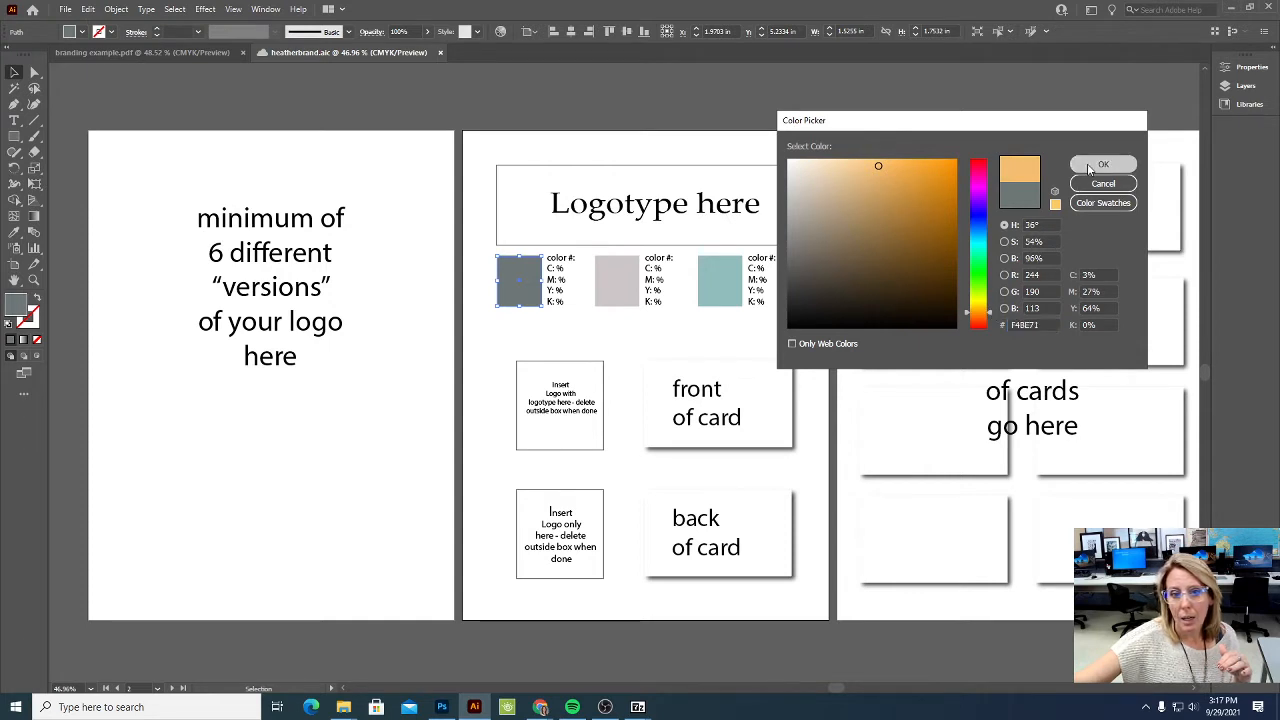
{"action": "left_click", "coordinate": [1103, 164]}
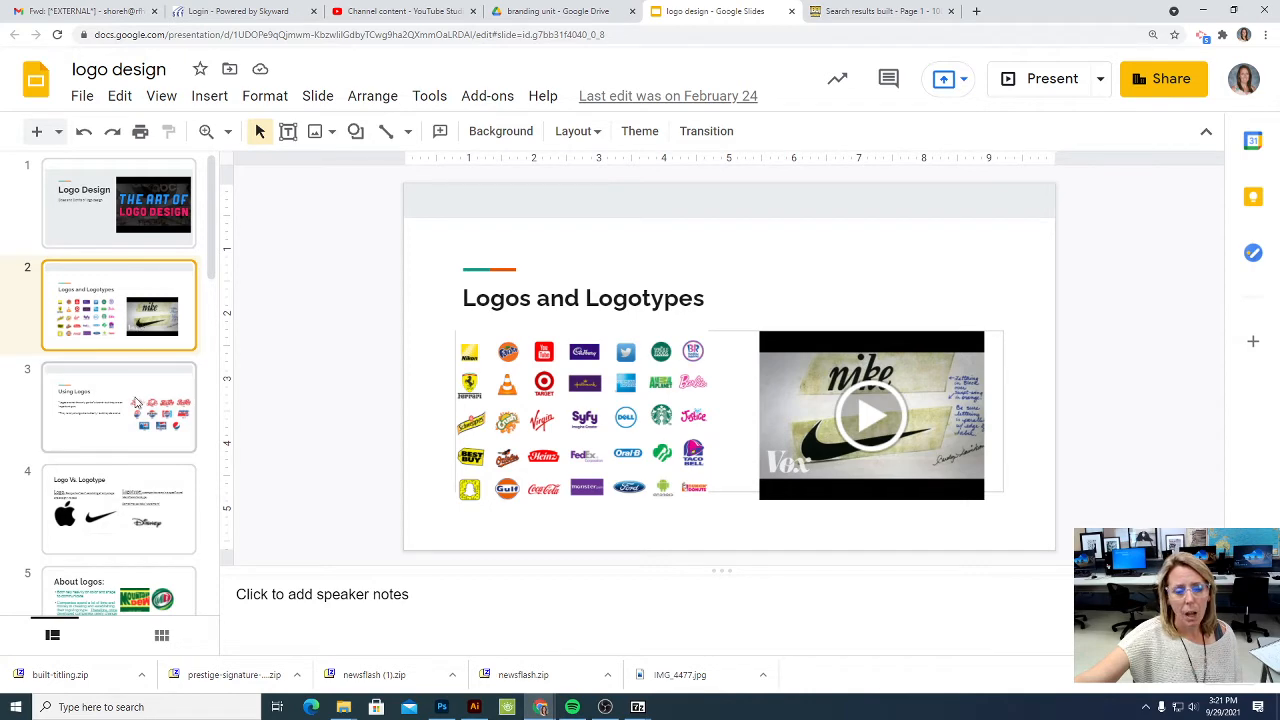
{"action": "left_click", "coordinate": [1052, 78]}
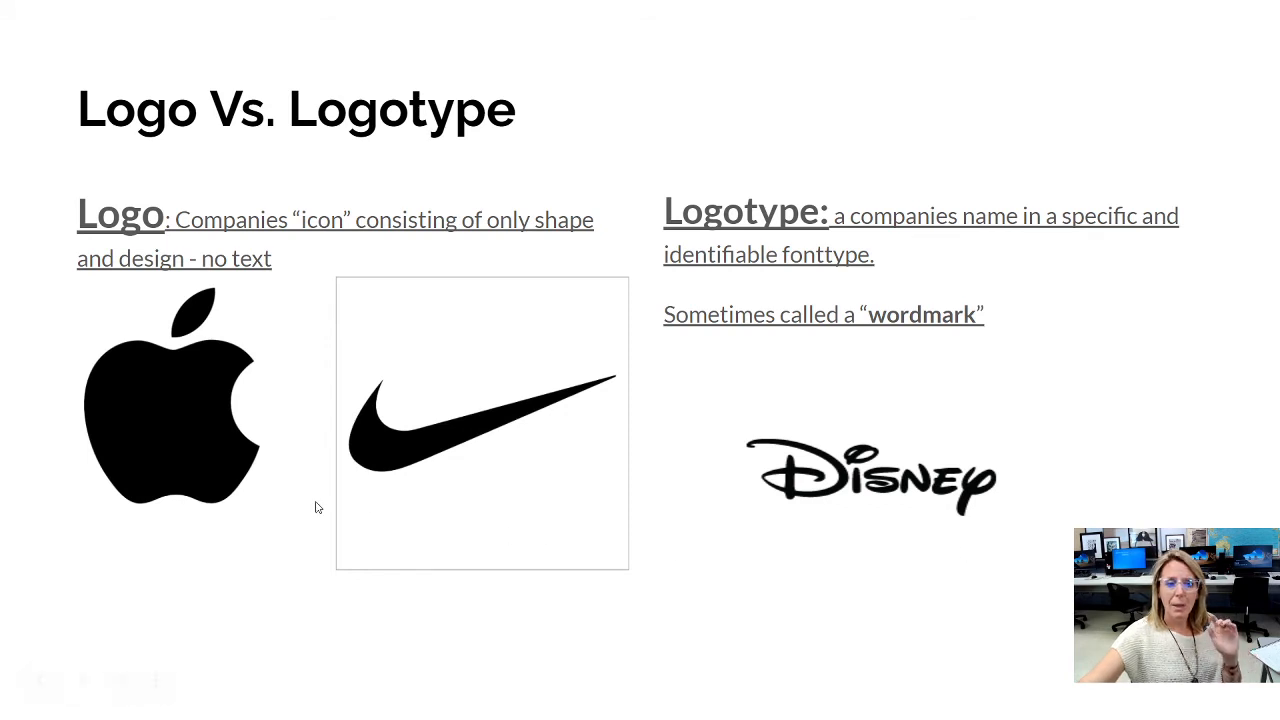